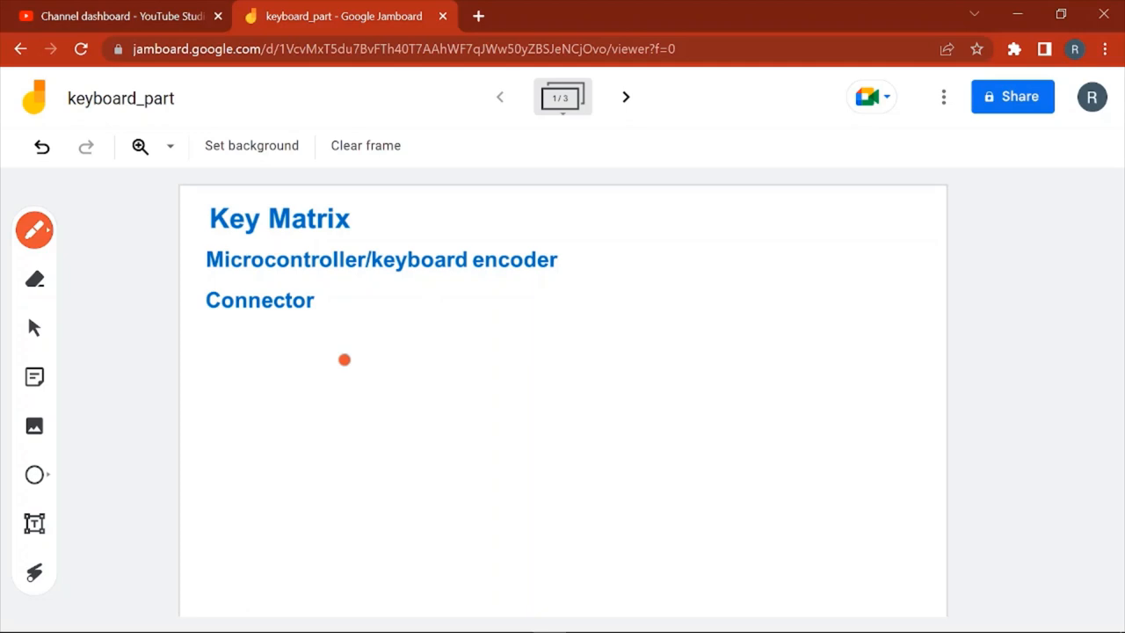
{"action": "mouse_move", "coordinate": [597, 240]}
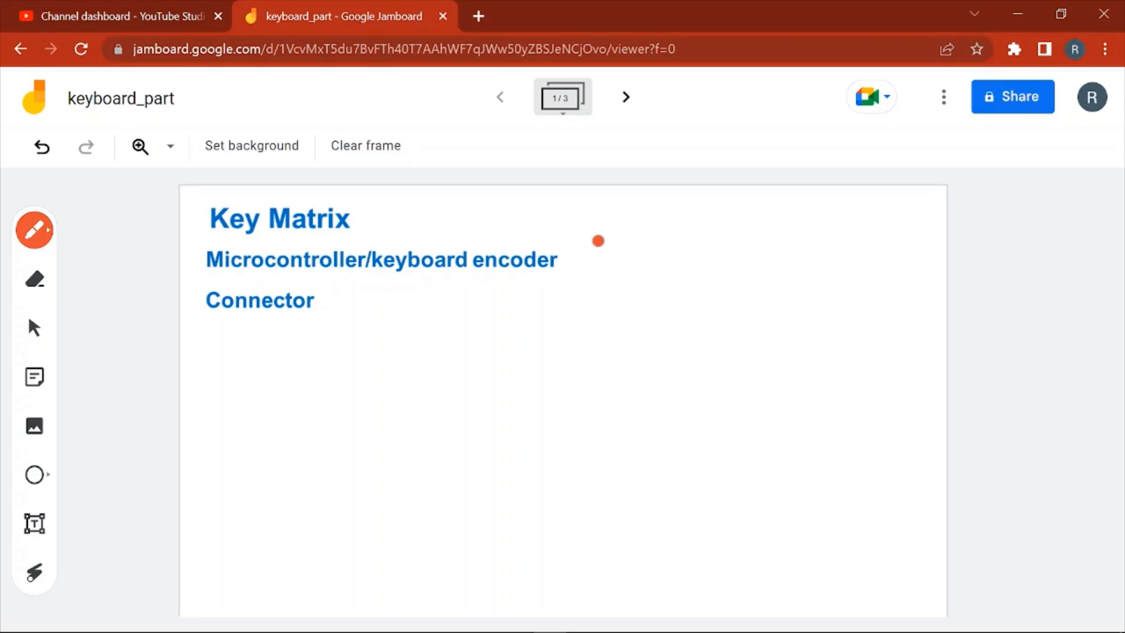
- Circle the top-left keys on the keyboard photo in cyan, ending on the Key Matrix frame
{"action": "left_click", "coordinate": [625, 97]}
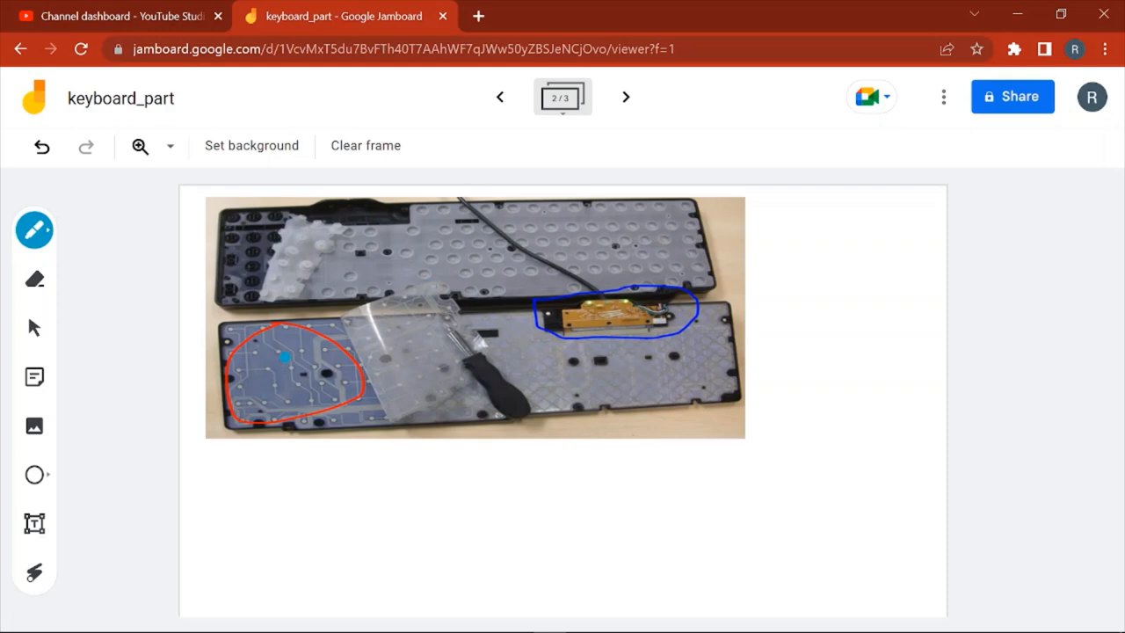
{"action": "left_click_drag", "start_coordinate": [285, 359], "coordinate": [285, 409]}
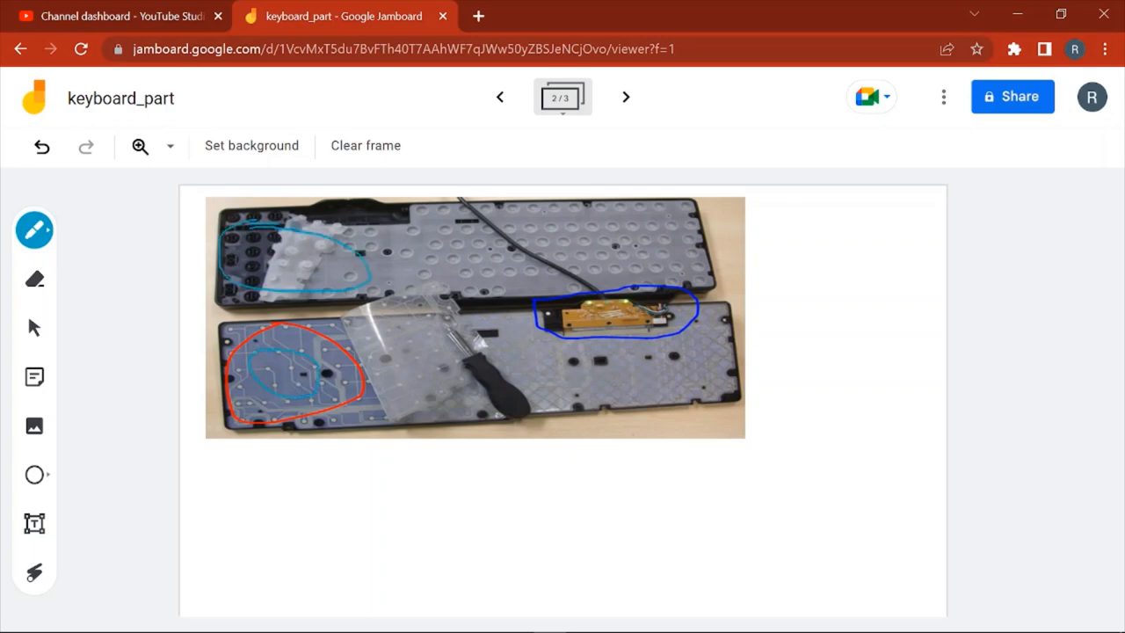
{"action": "left_click", "coordinate": [500, 97]}
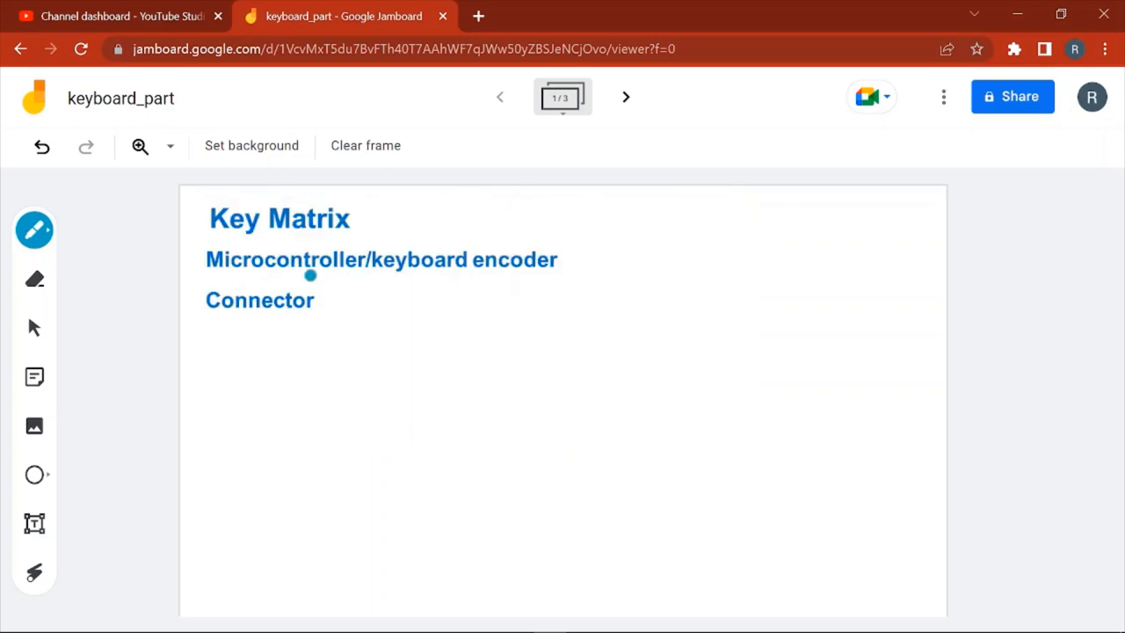
{"action": "left_click", "coordinate": [625, 97]}
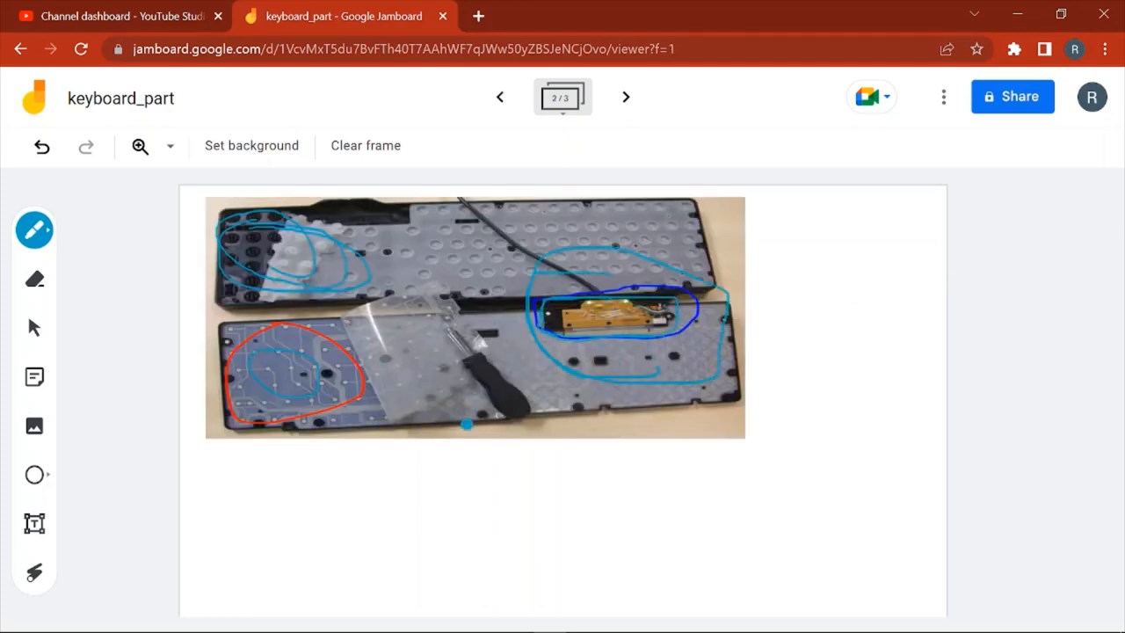
{"action": "left_click", "coordinate": [500, 97]}
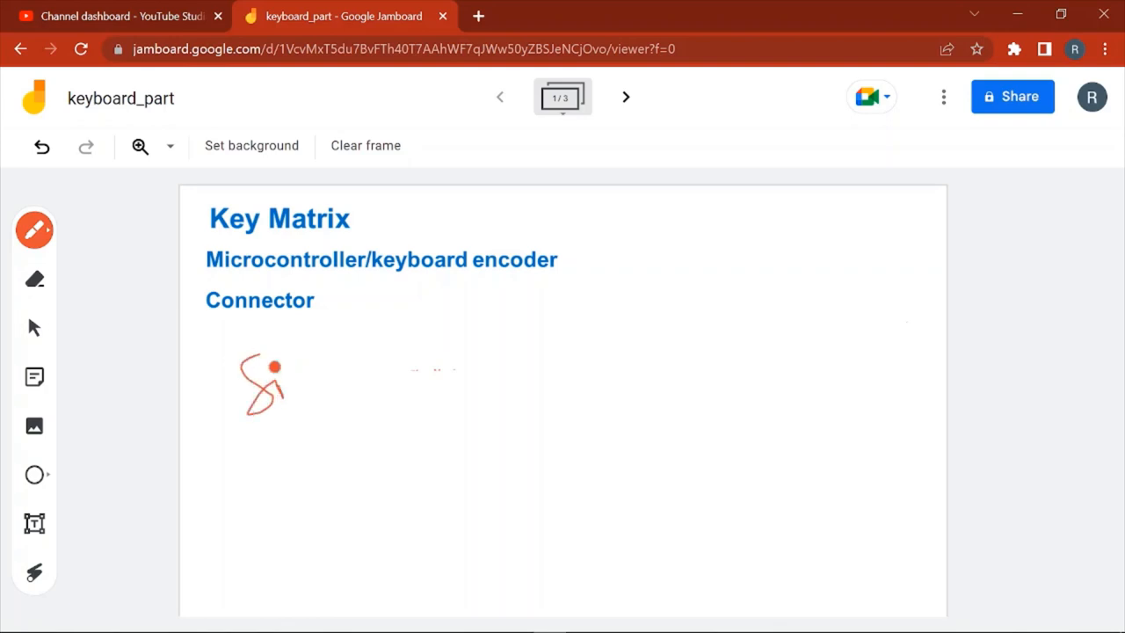
- Handwrite 'Signal', underline 'Scan Code', write 'ROM' and draw the arrow to 'Key'
{"action": "left_click_drag", "start_coordinate": [272, 365], "coordinate": [391, 395]}
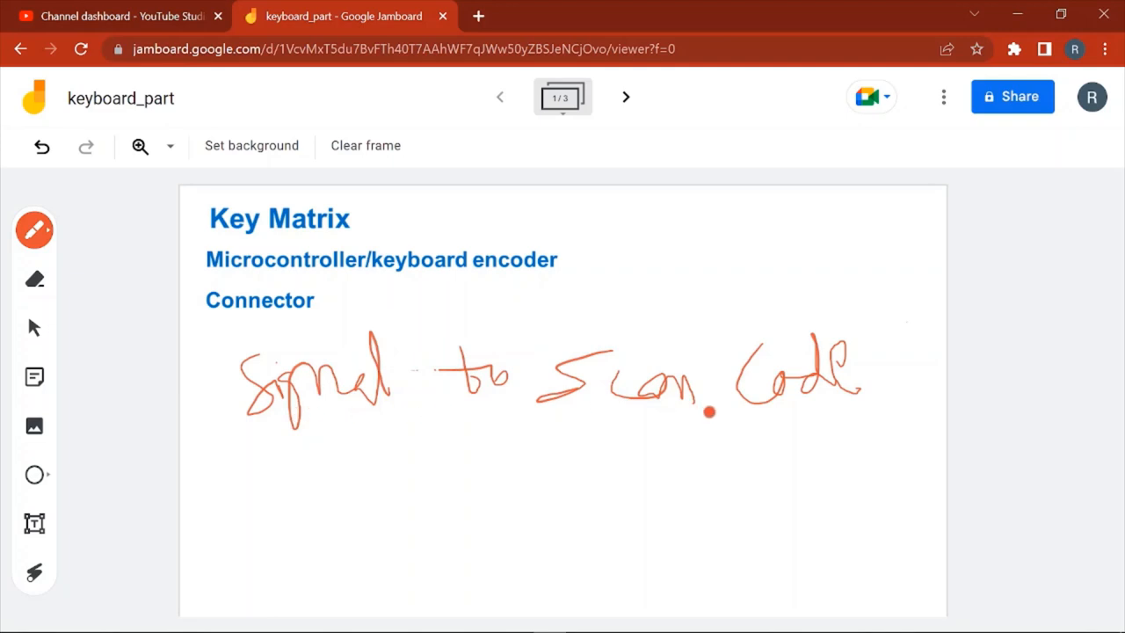
{"action": "left_click_drag", "start_coordinate": [545, 427], "coordinate": [848, 421]}
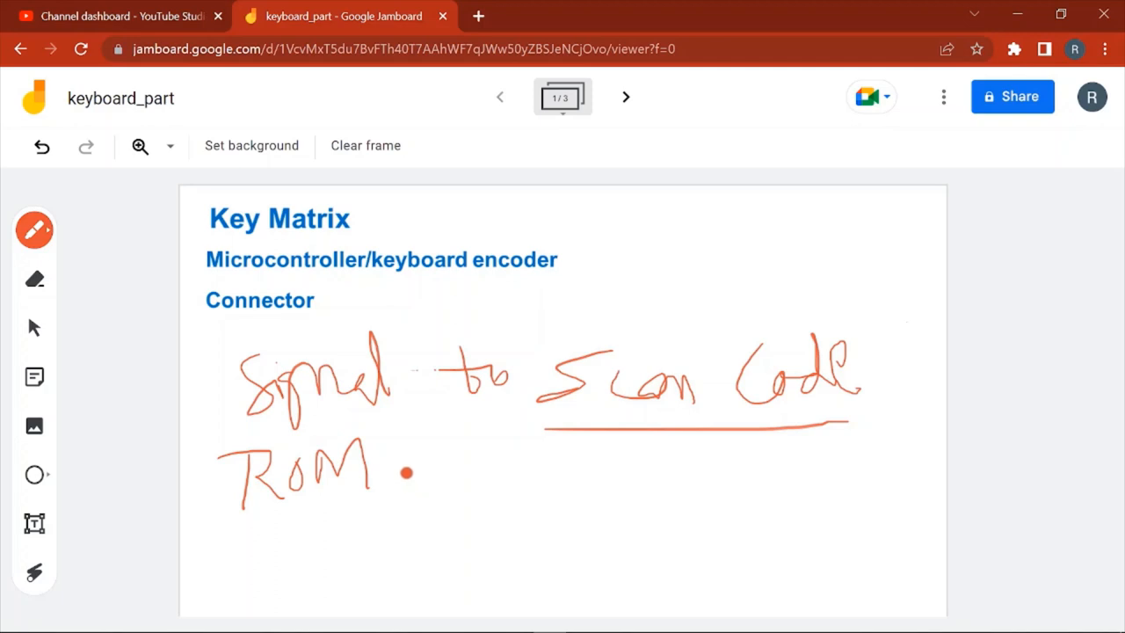
{"action": "left_click_drag", "start_coordinate": [404, 474], "coordinate": [496, 518]}
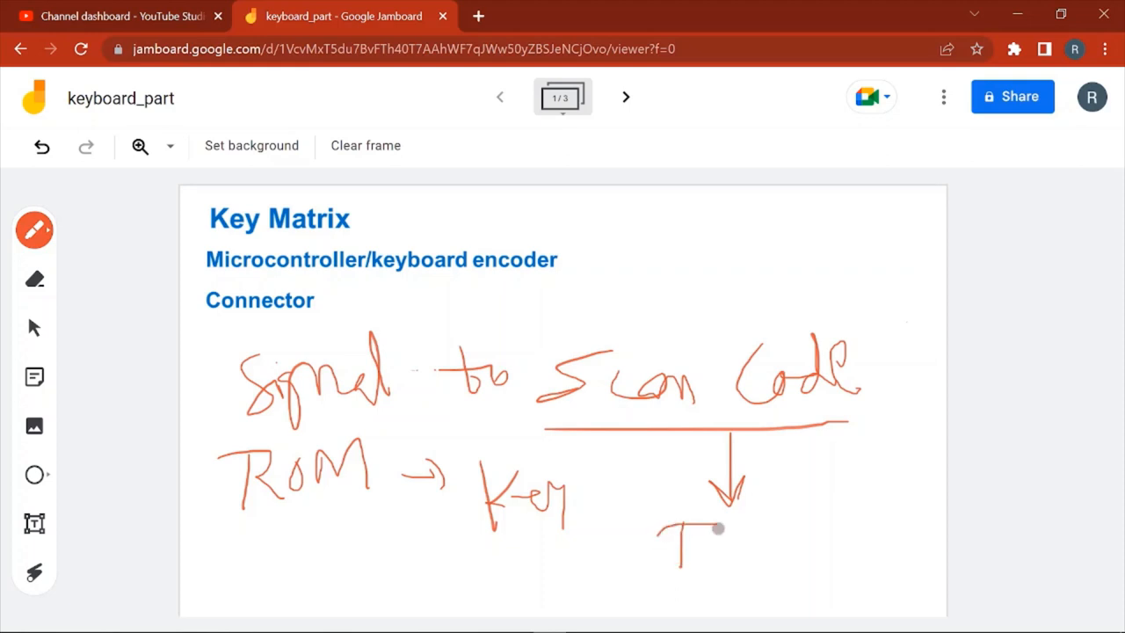
- Write 'RAM buffer' under the arrow and add RAM and ROM under the CPU branch
{"action": "left_click_drag", "start_coordinate": [702, 544], "coordinate": [782, 536]}
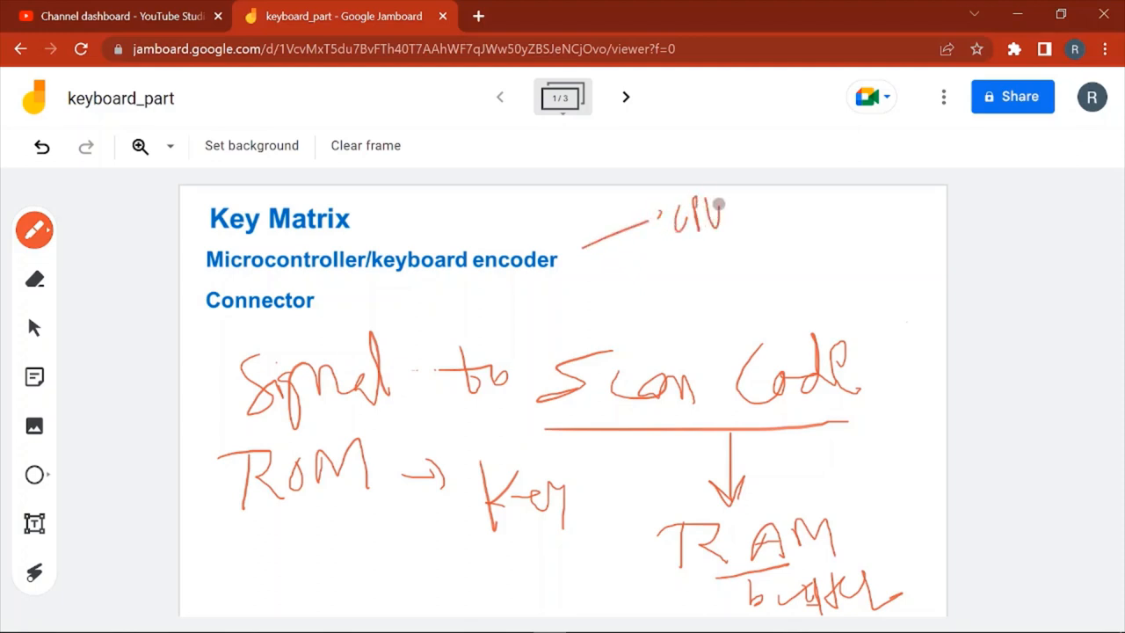
{"action": "left_click_drag", "start_coordinate": [580, 246], "coordinate": [712, 277]}
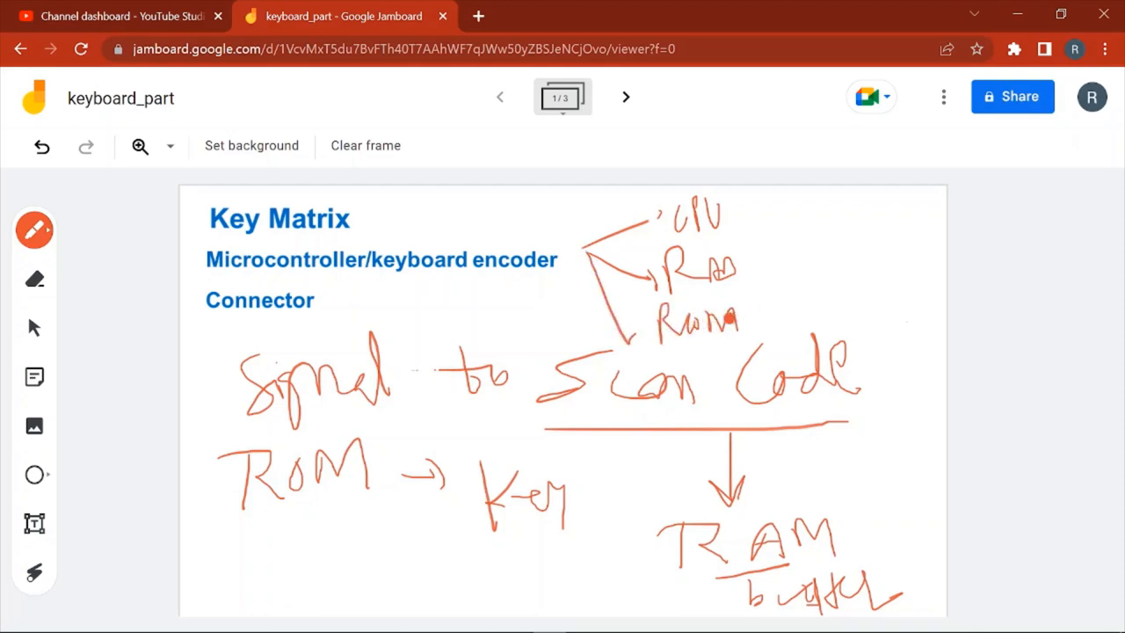
{"action": "left_click_drag", "start_coordinate": [734, 321], "coordinate": [786, 289]}
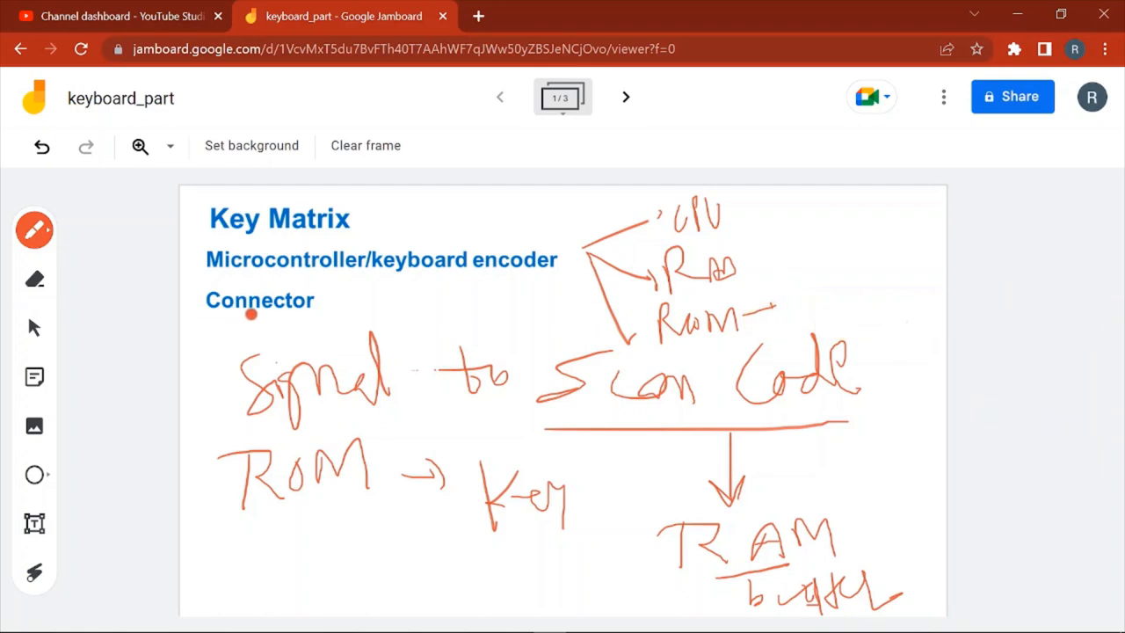
- On the two-keyboard frame, draw an arrow and a note starting 'Comp' from the USB plug
{"action": "left_click", "coordinate": [625, 97]}
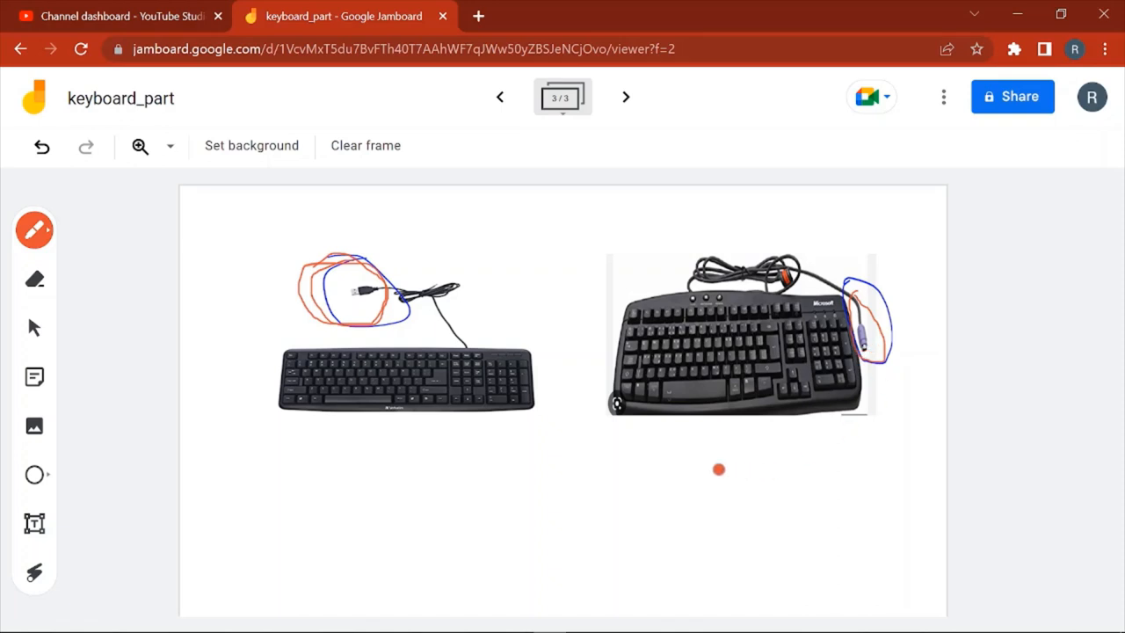
{"action": "mouse_move", "coordinate": [674, 474]}
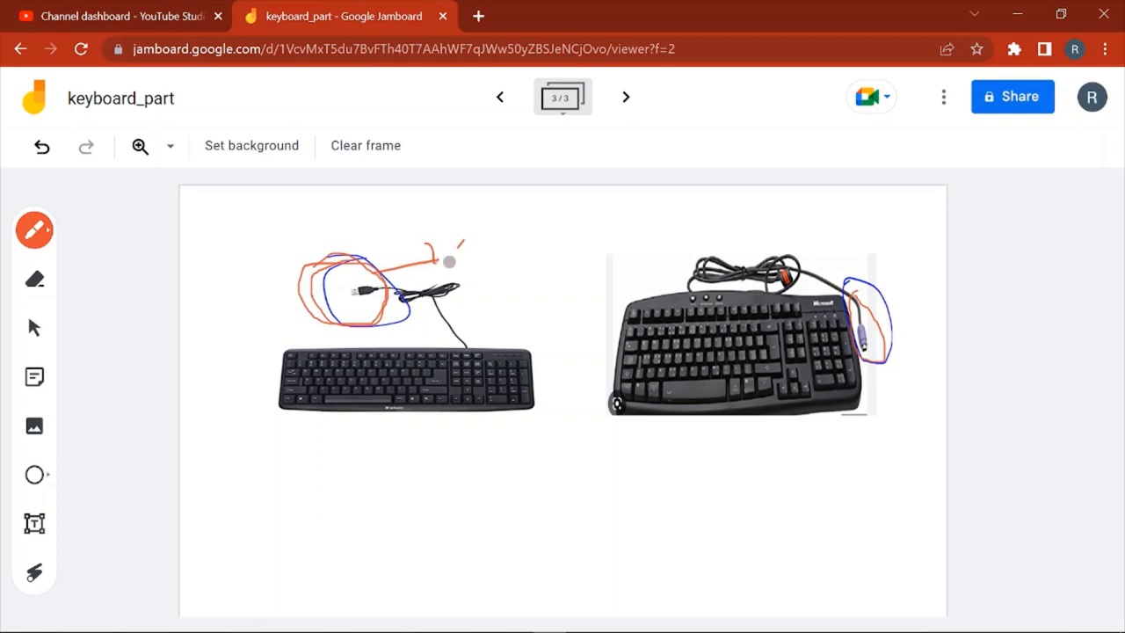
{"action": "left_click_drag", "start_coordinate": [443, 268], "coordinate": [549, 246]}
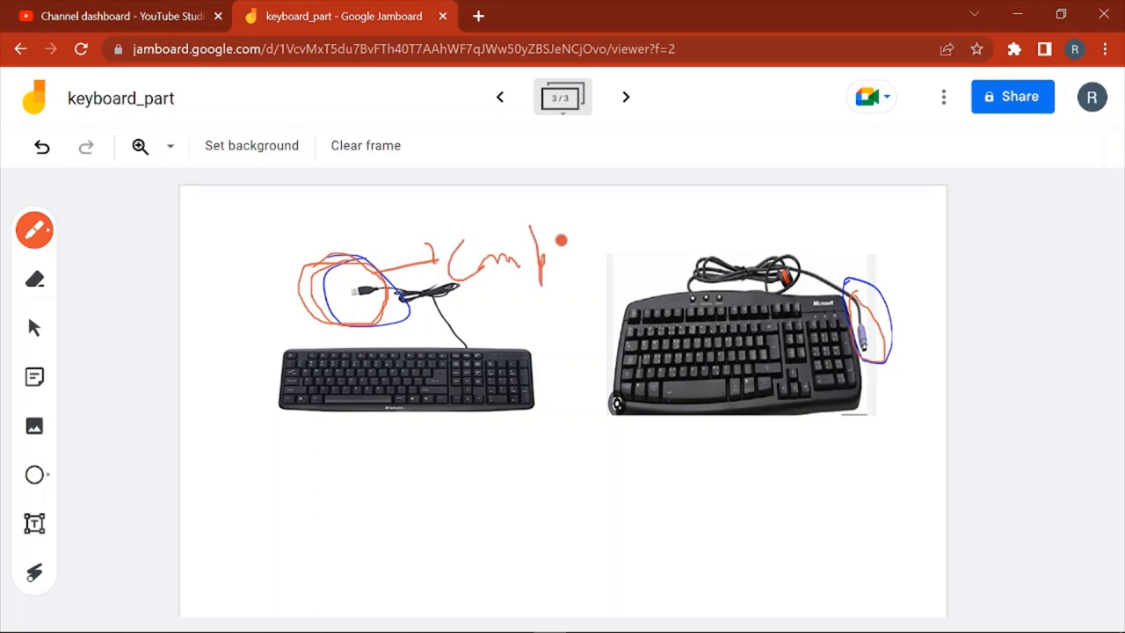